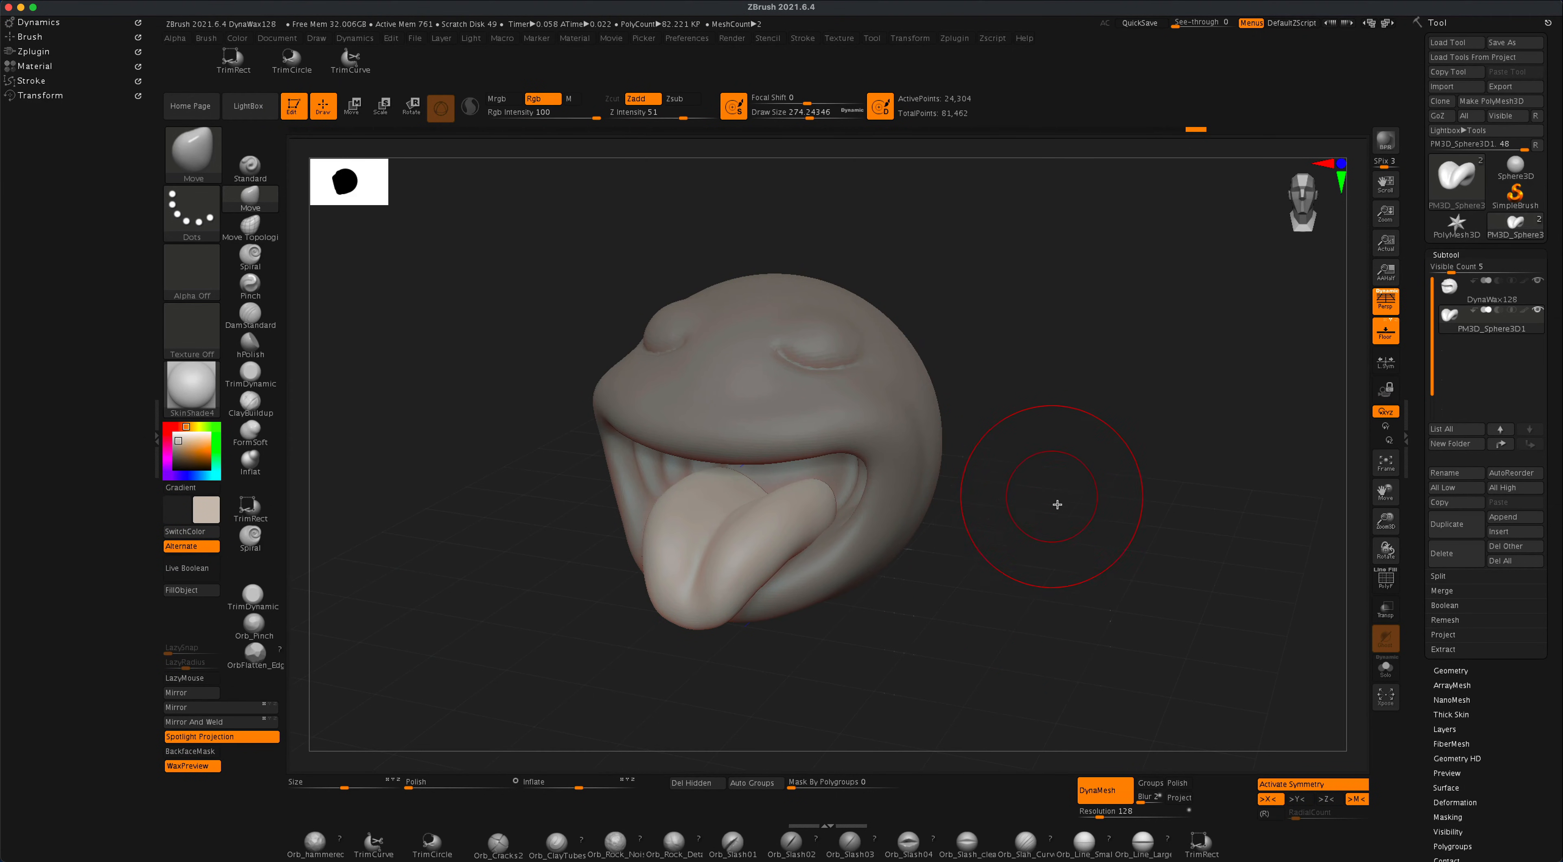
mouse_move(798, 58)
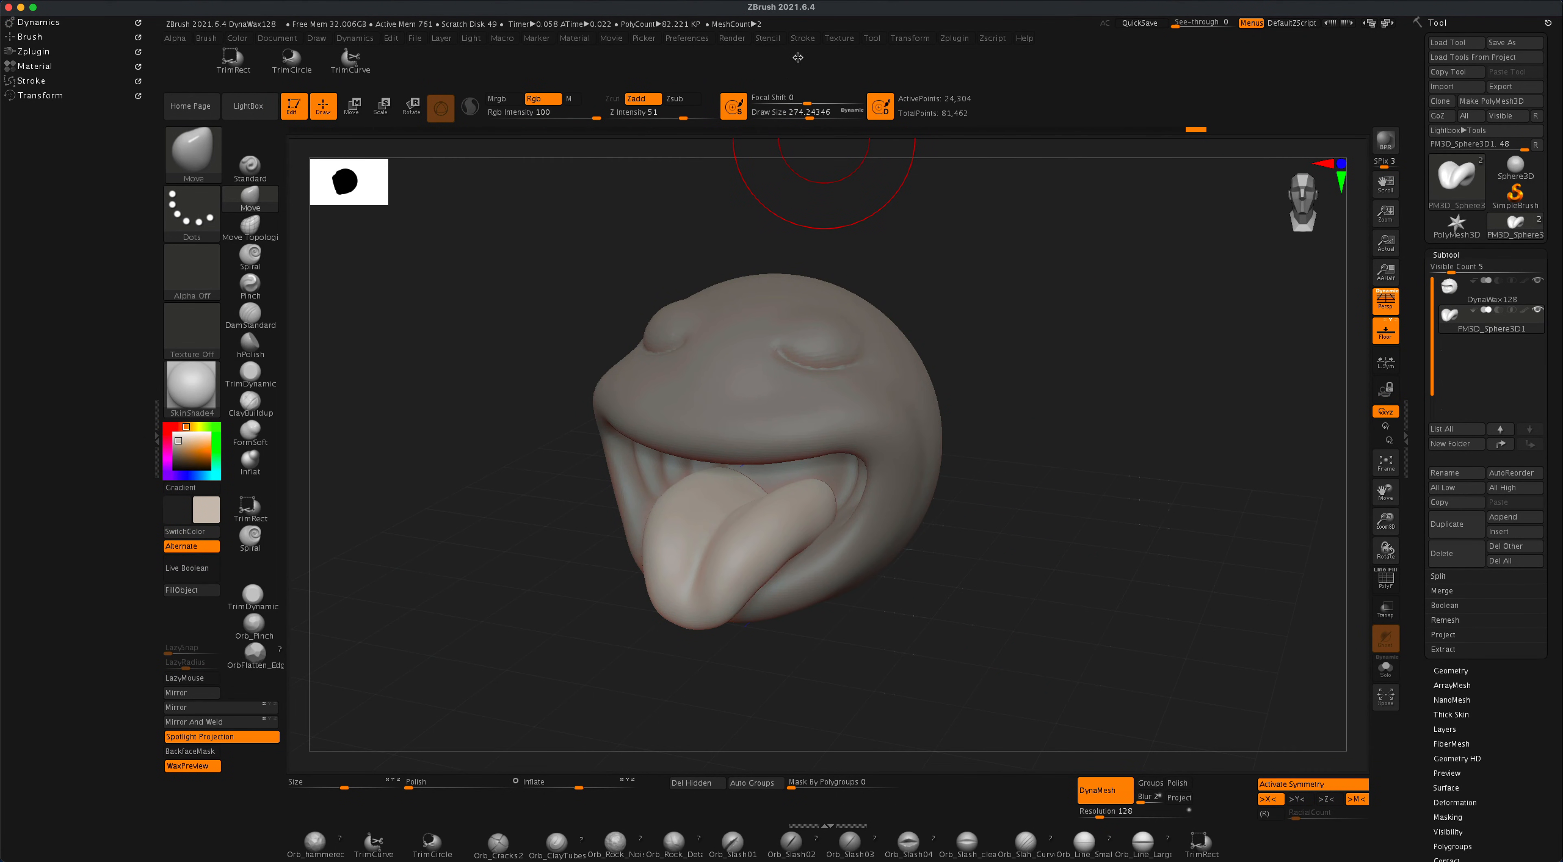
mouse_move(1073, 408)
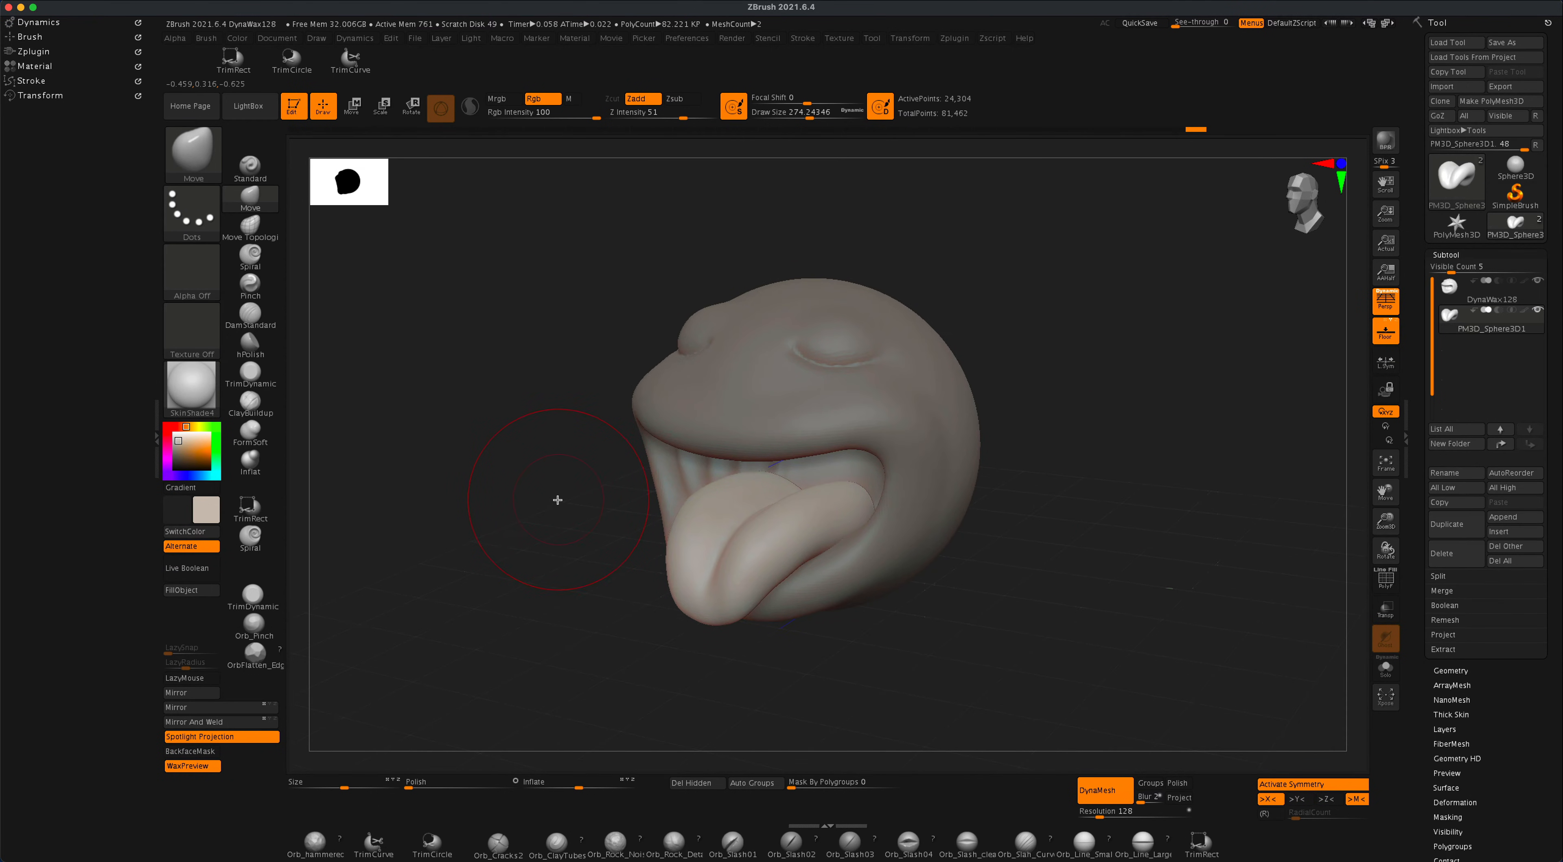
mouse_move(828, 524)
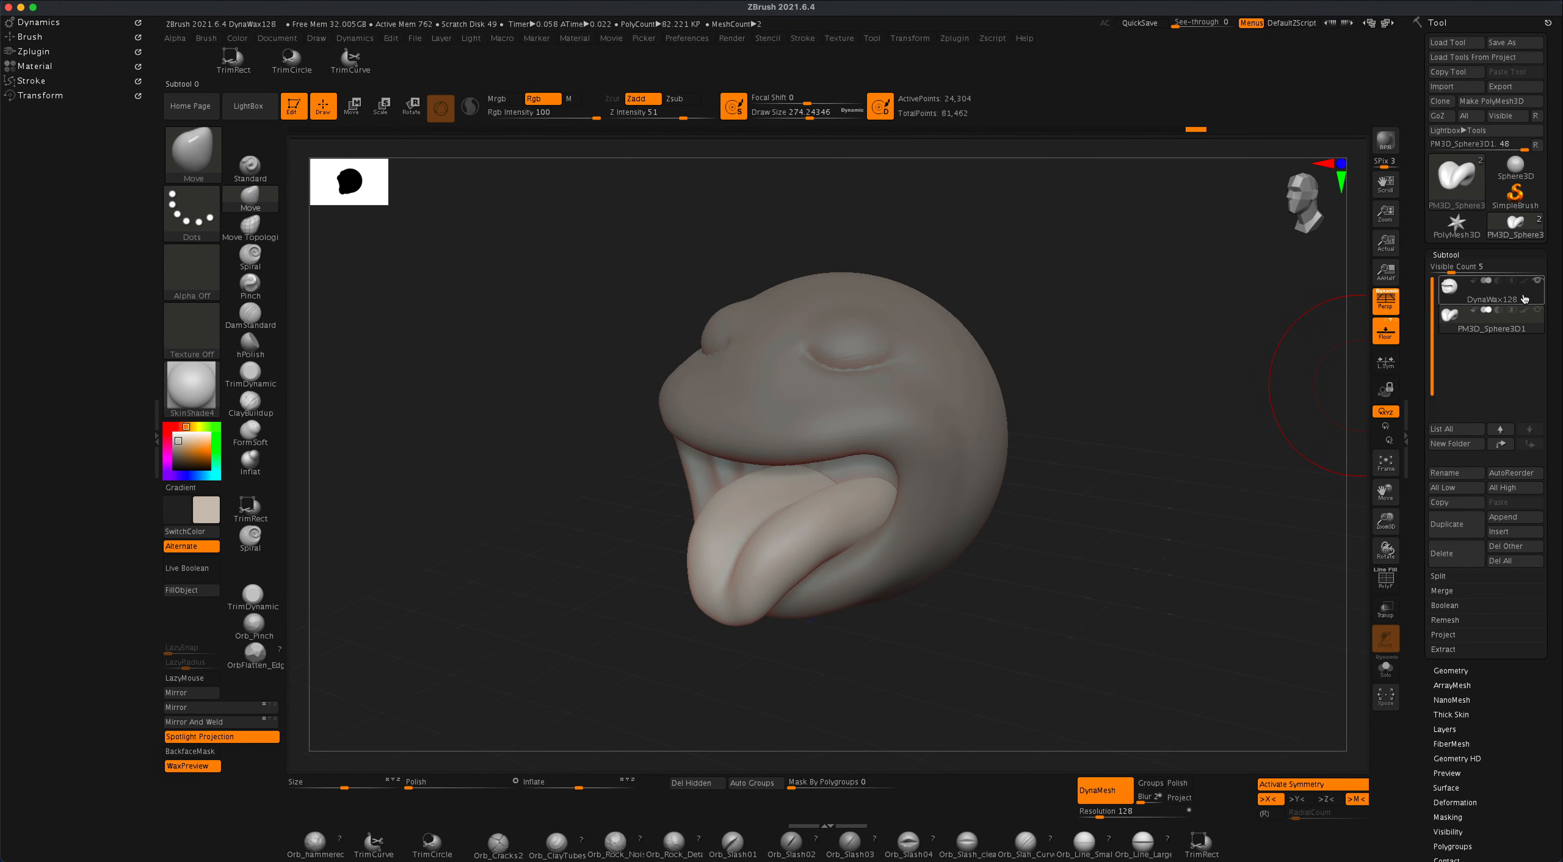
Append a Sphere3D subtool into the mouth and remesh it with DynaMesh
click(1489, 298)
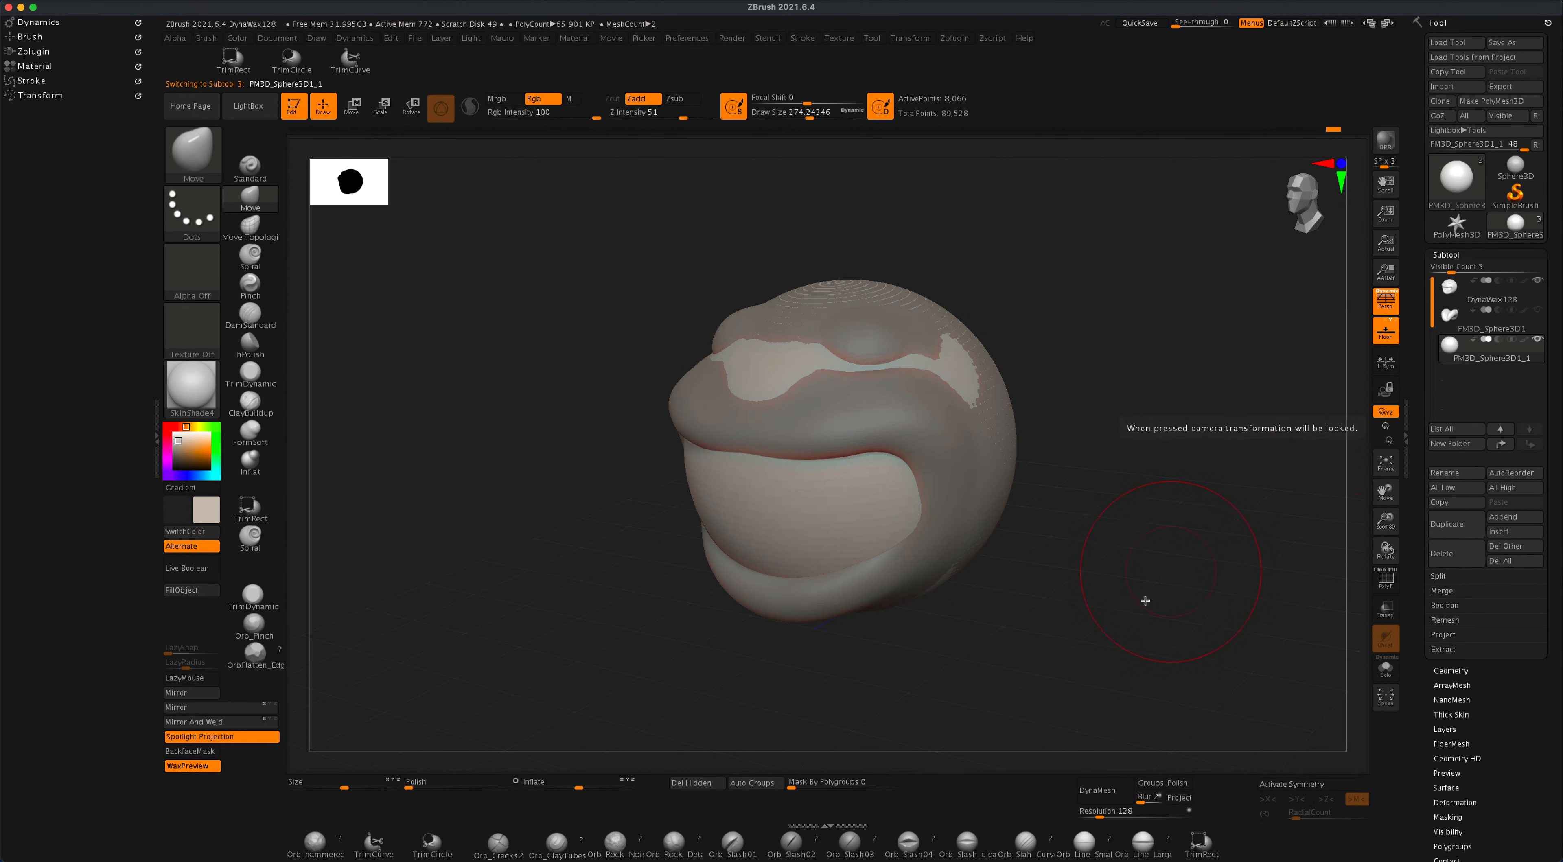
click(1094, 788)
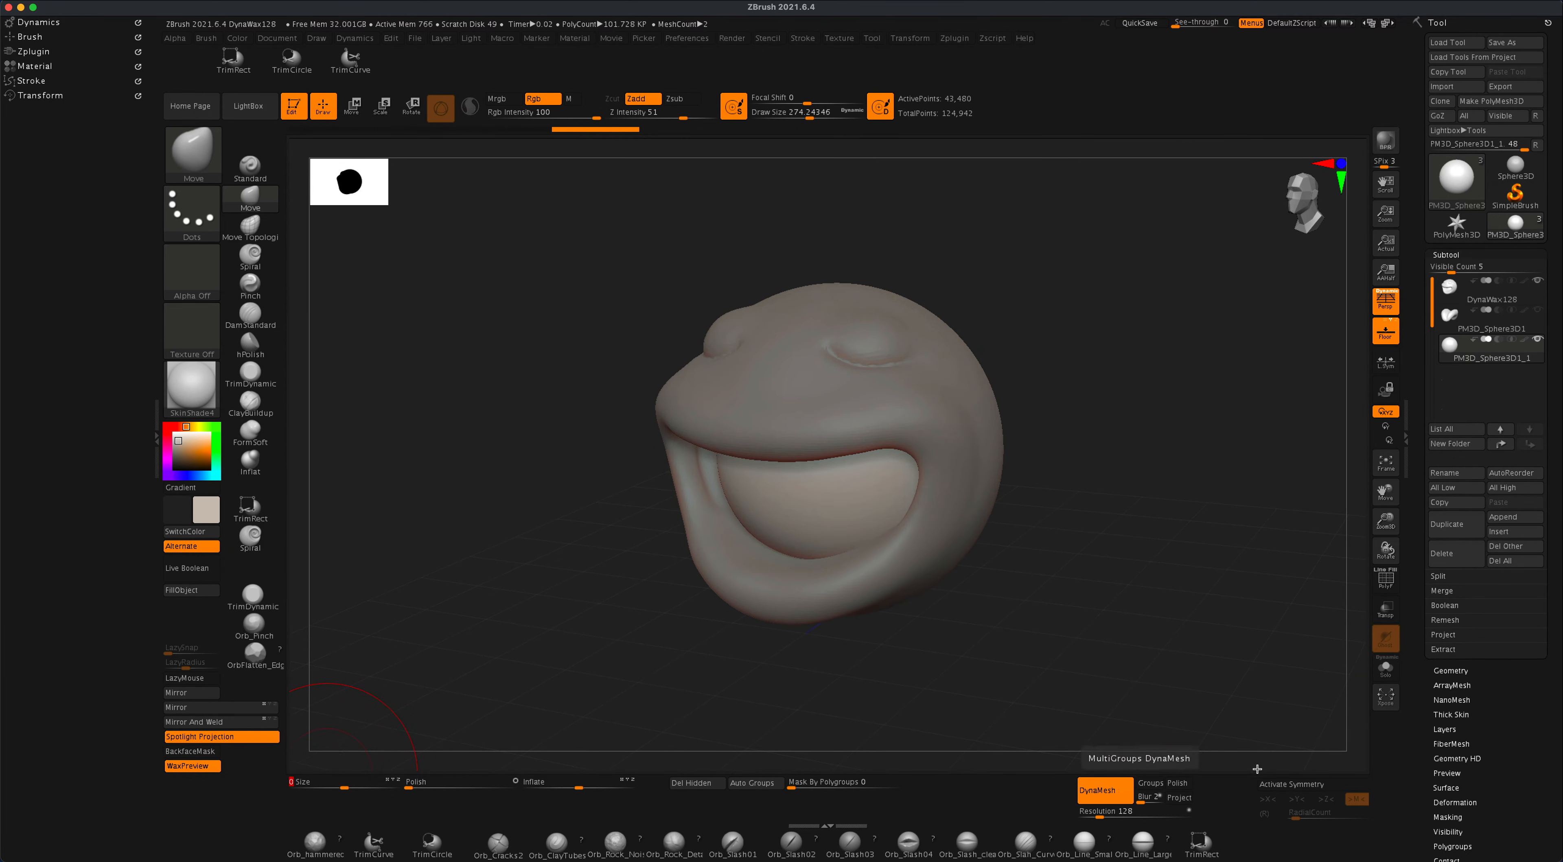
Expand the Deformation palette to reach the Size sliders for flattening the sphere
click(1457, 401)
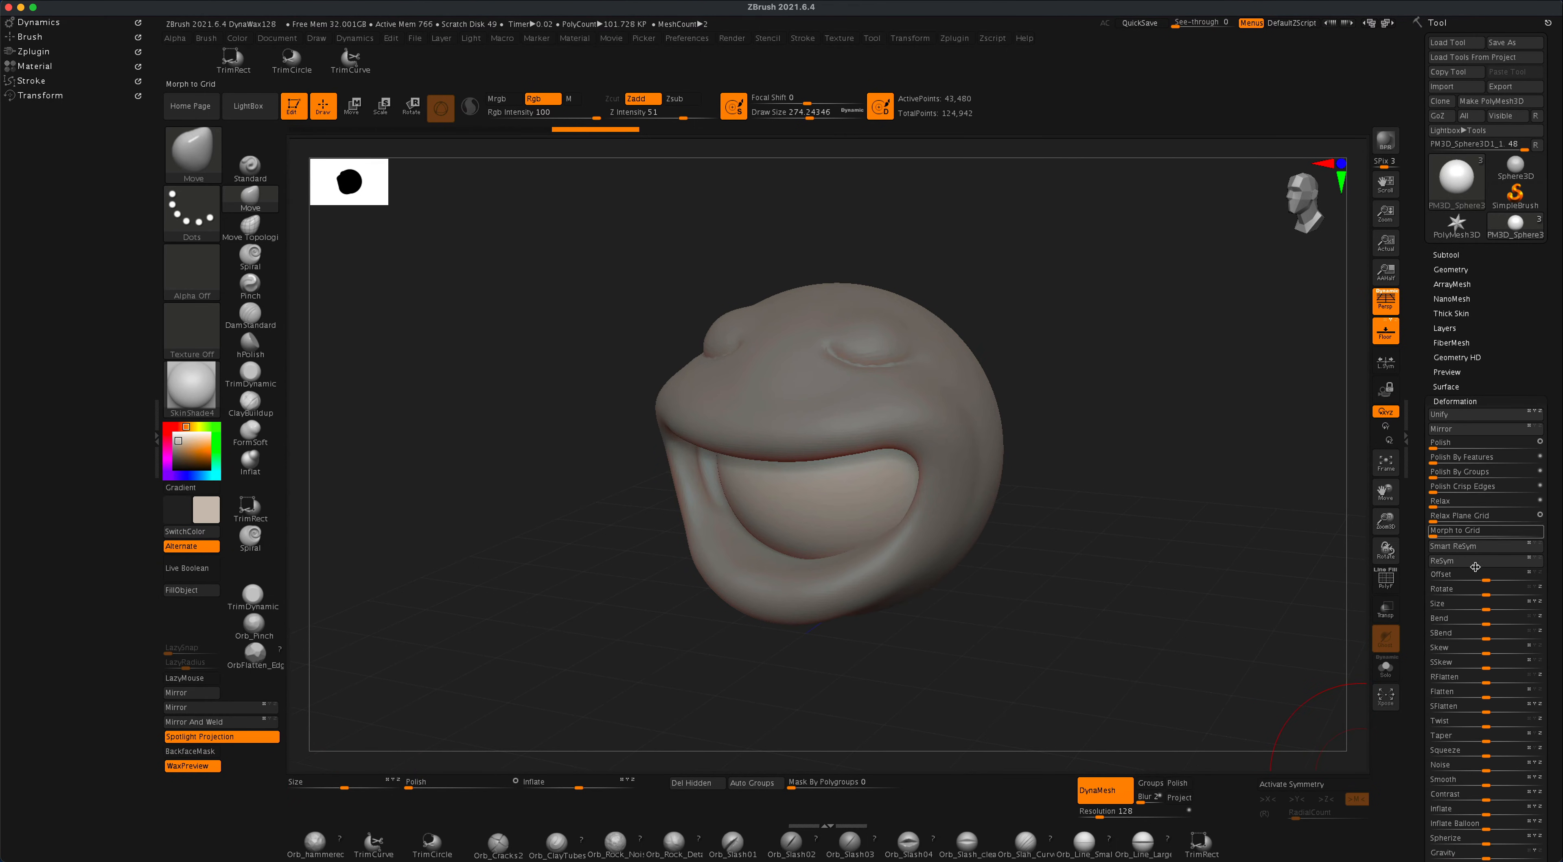
mouse_move(1474, 590)
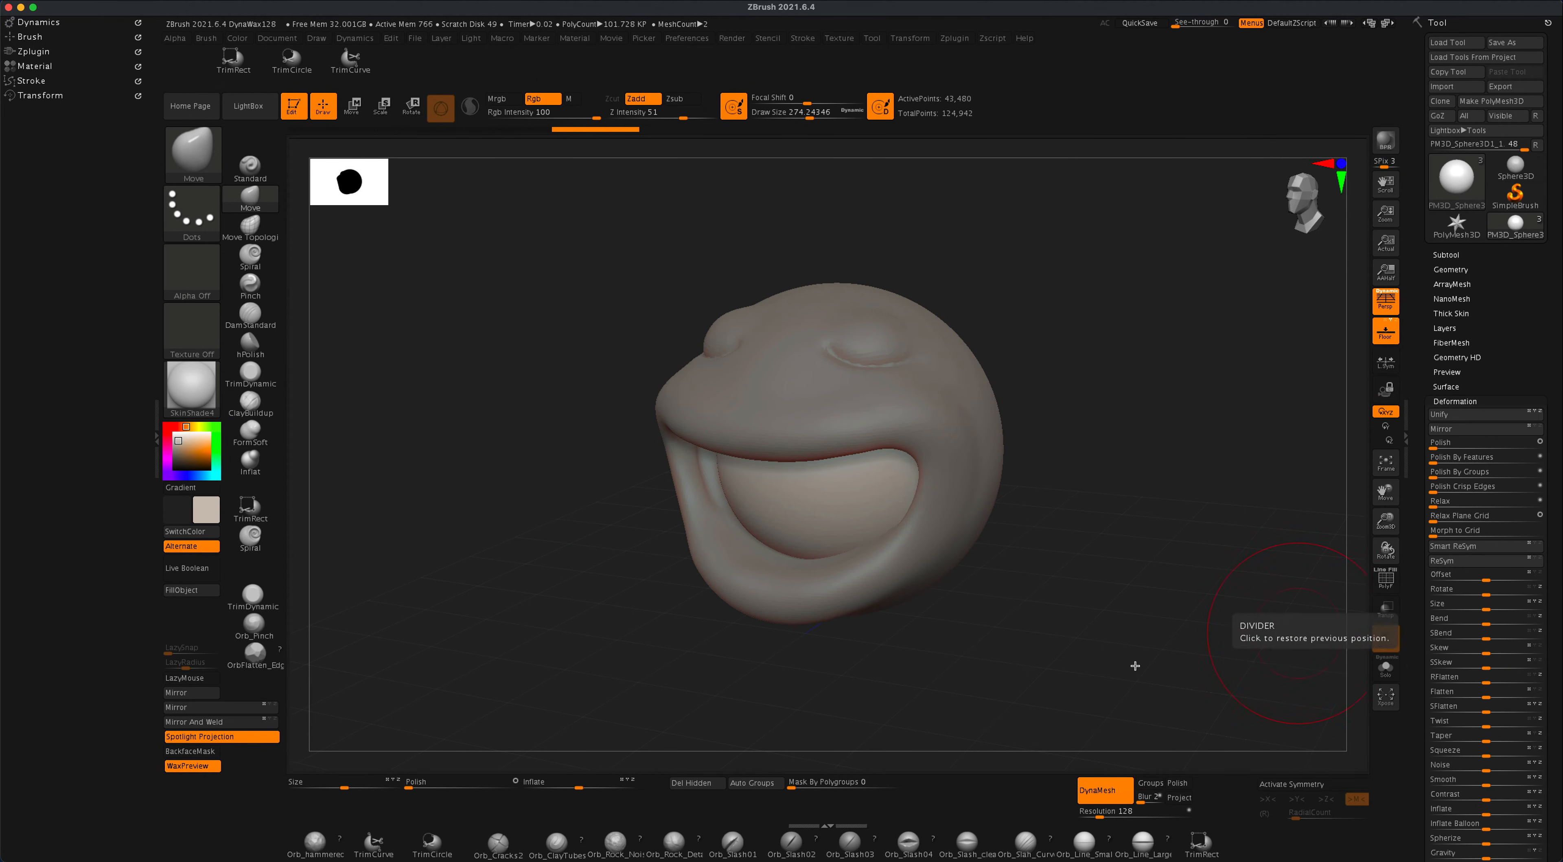
mouse_move(862, 765)
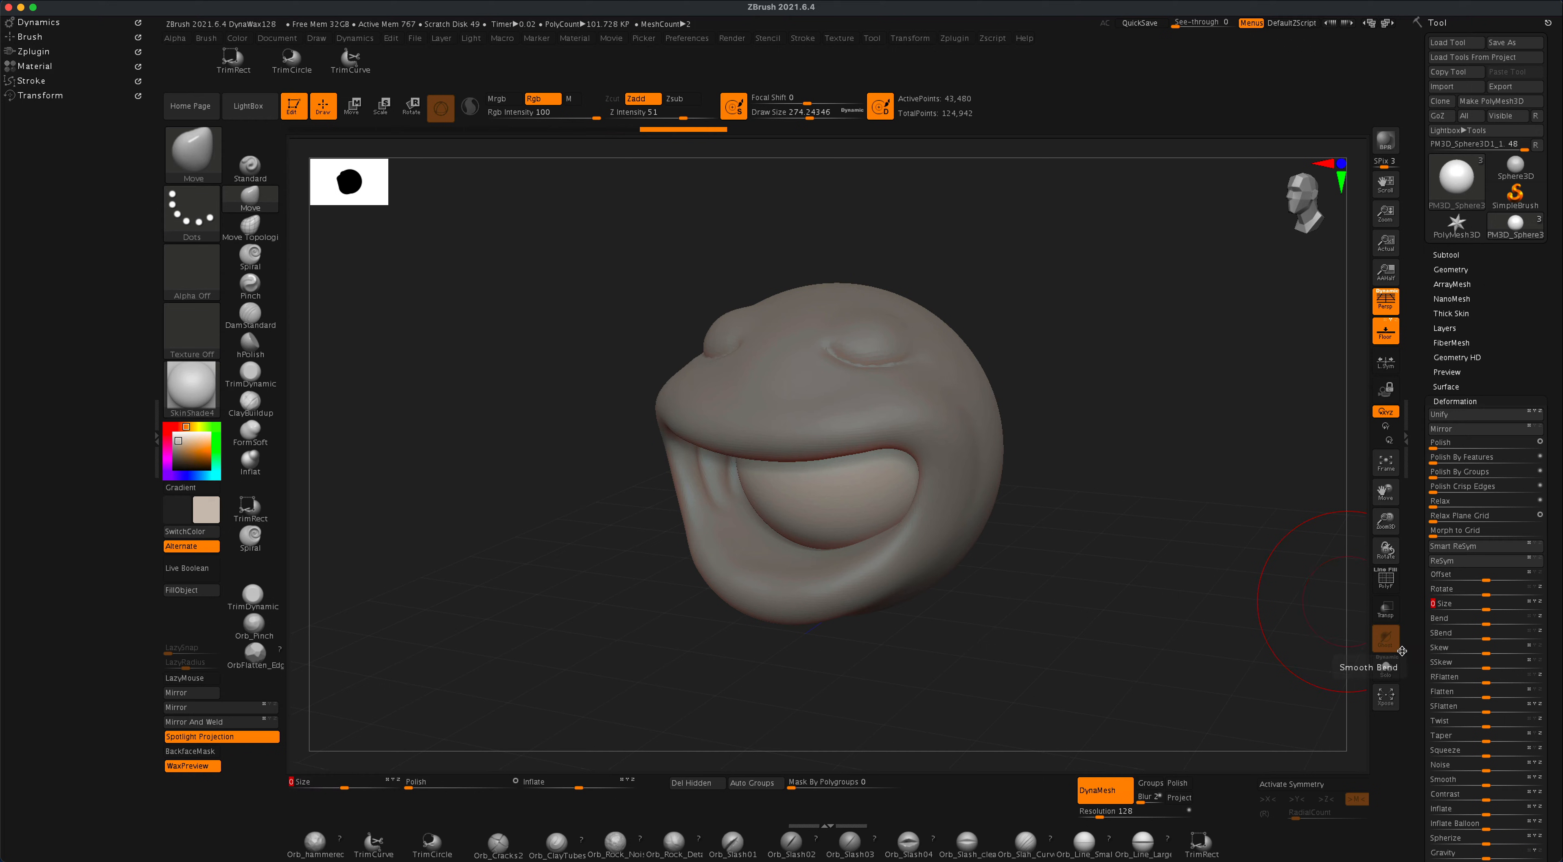
mouse_move(1386, 609)
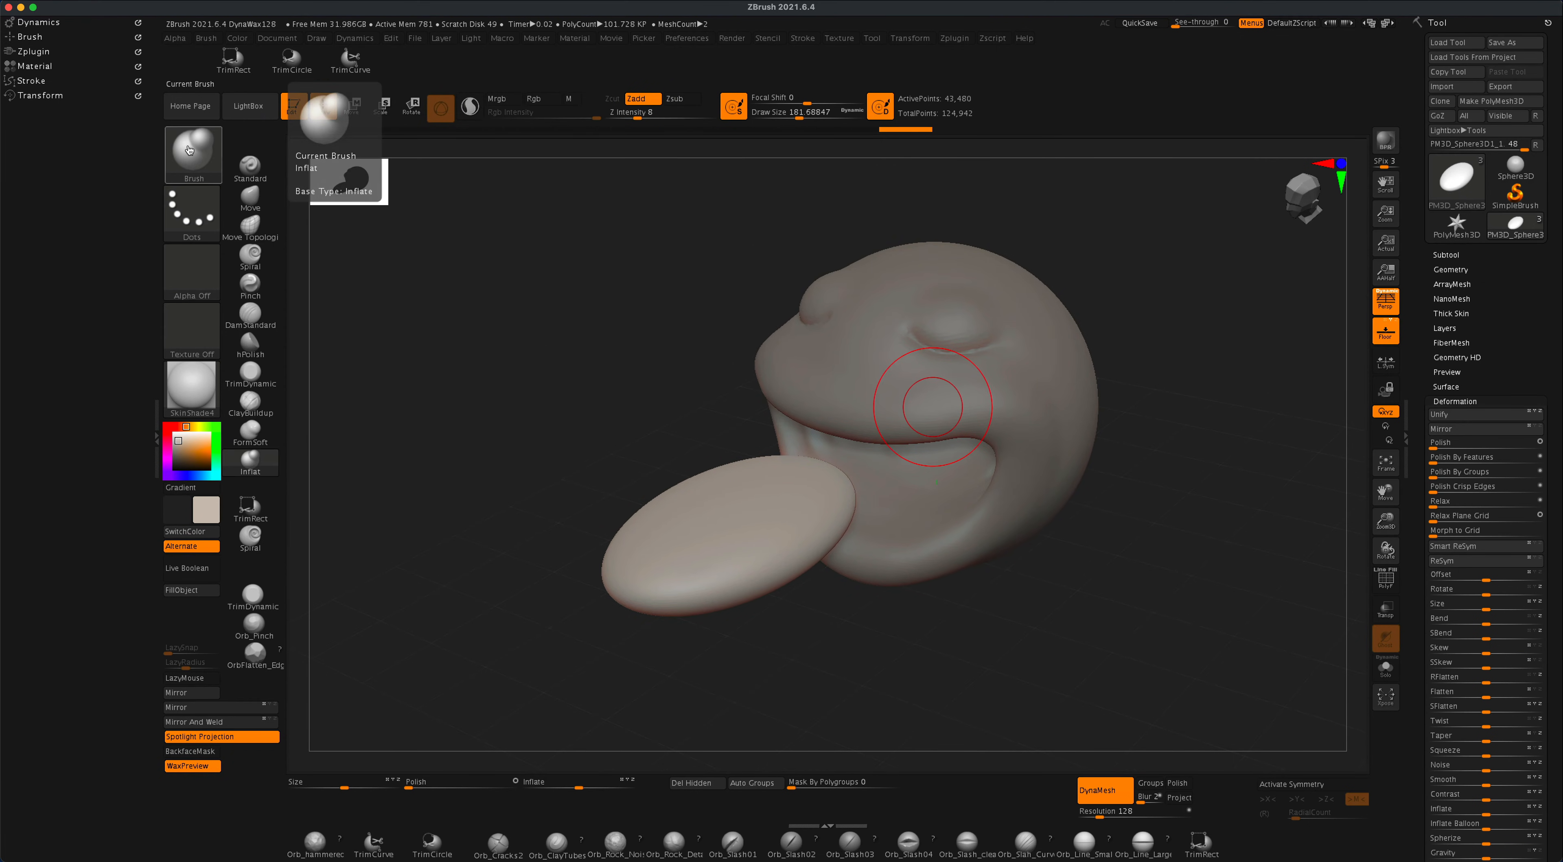
Adjust the brush Draw Size before inflating the disc into a tongue
click(191, 154)
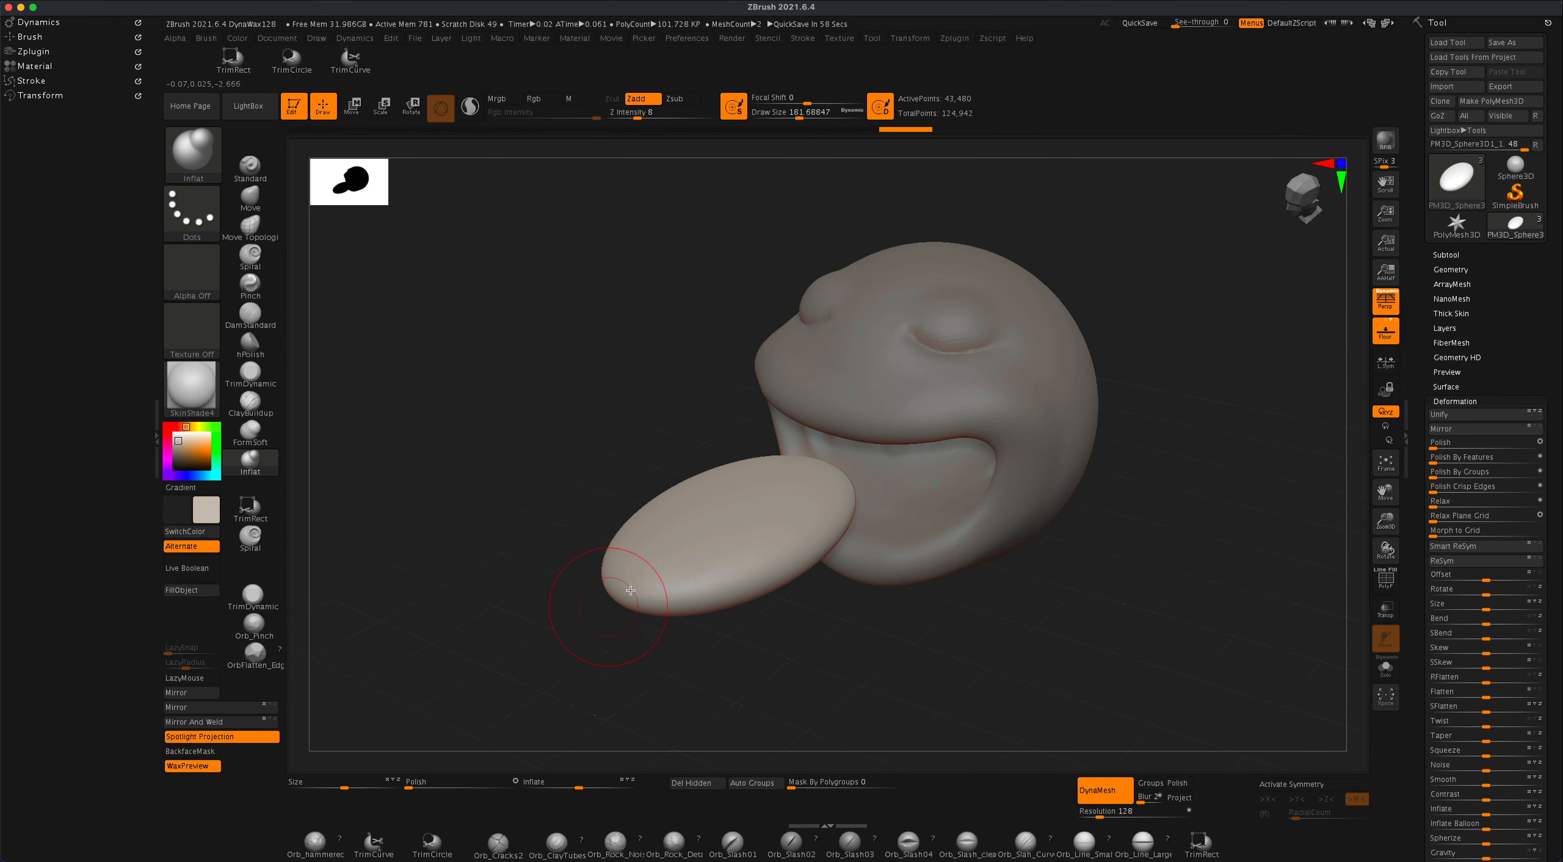
mouse_move(558, 498)
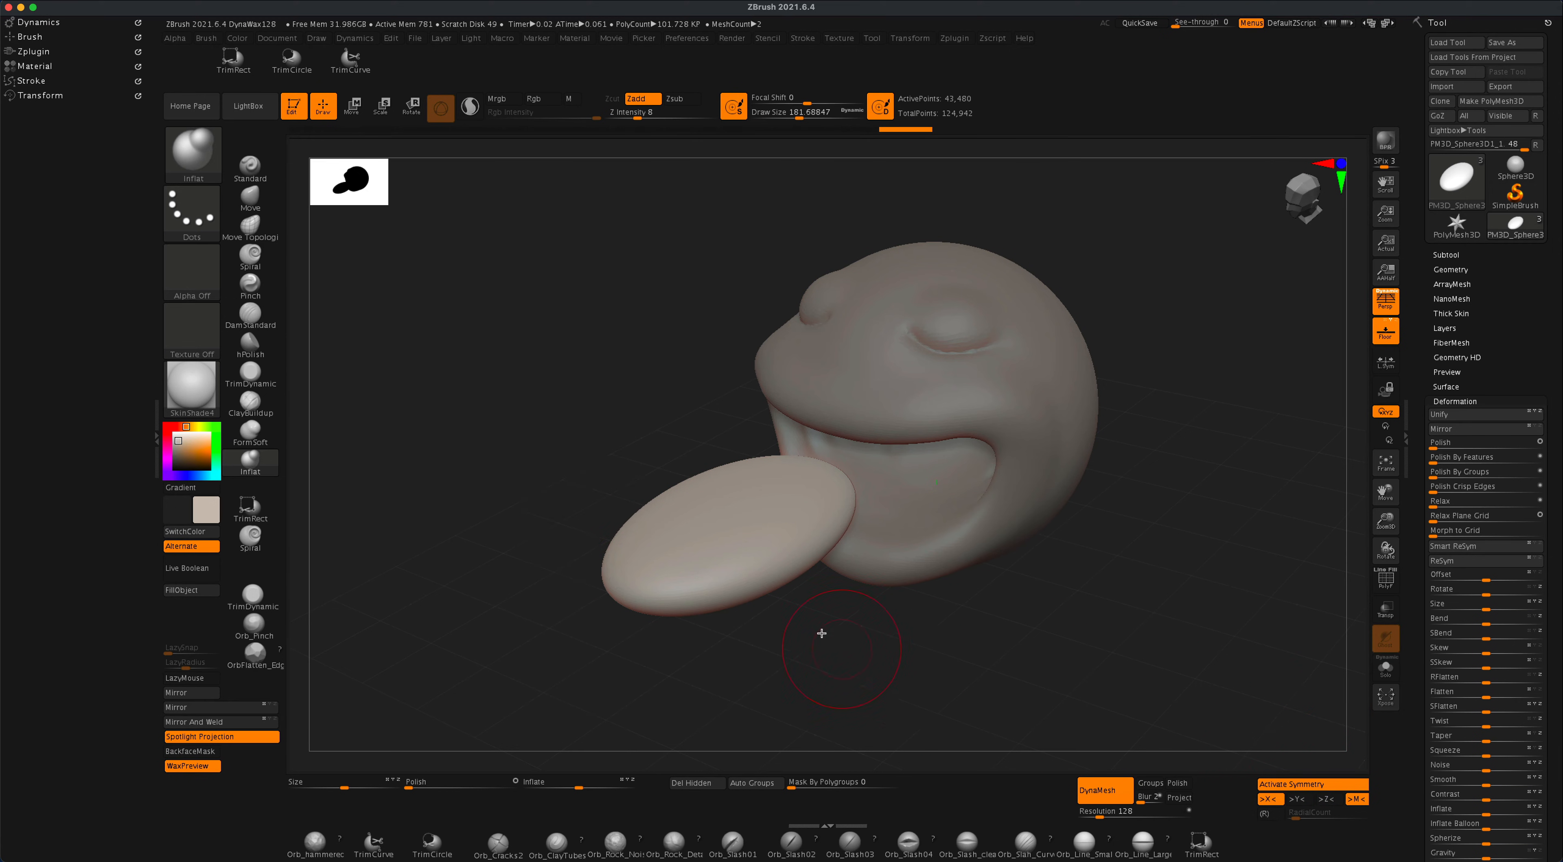
mouse_move(723, 565)
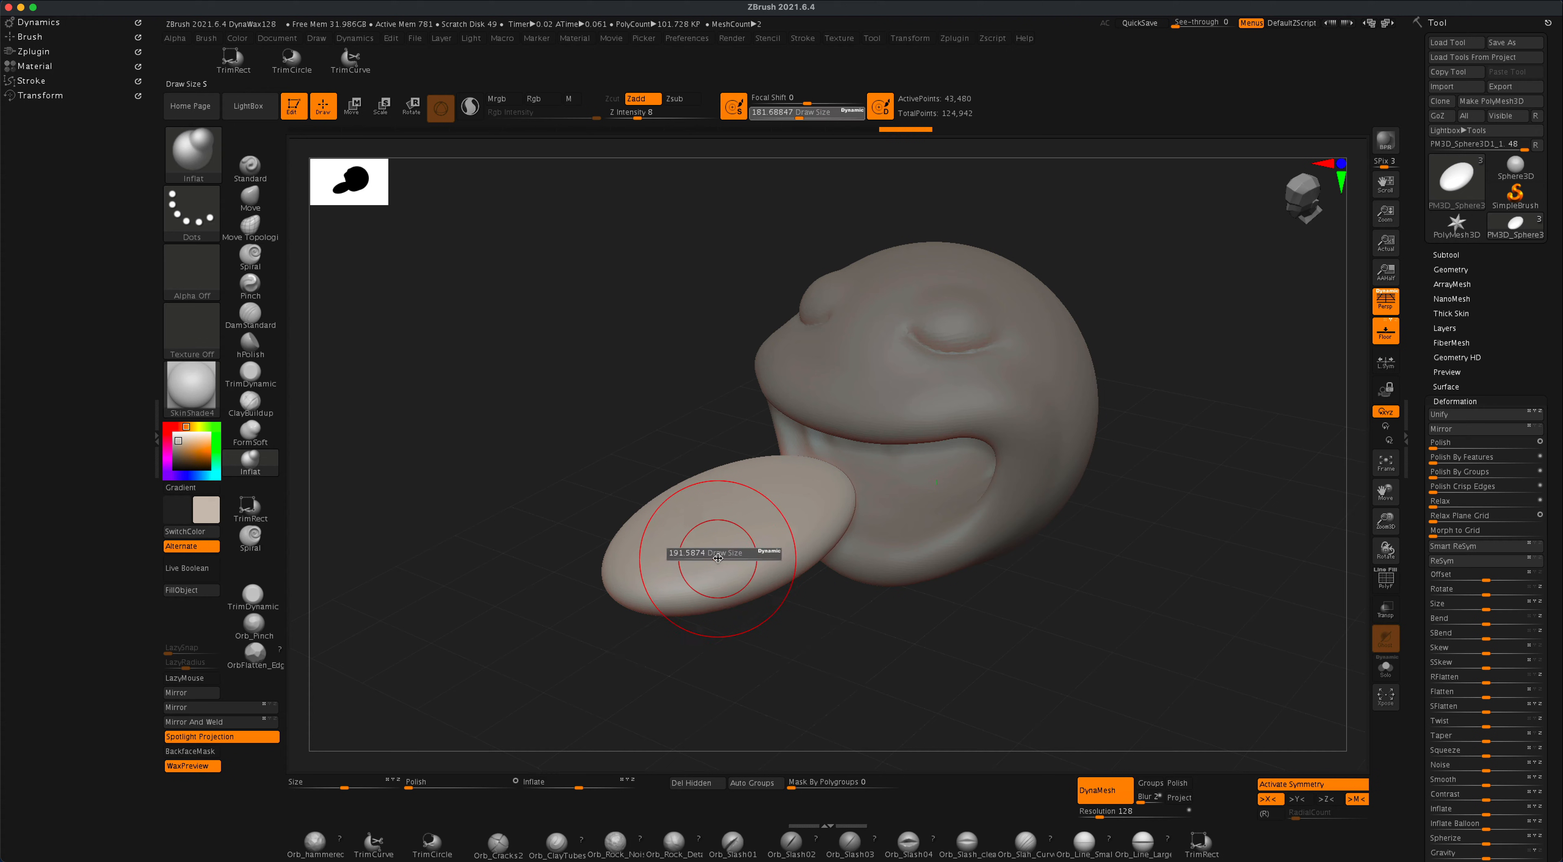
mouse_move(813, 508)
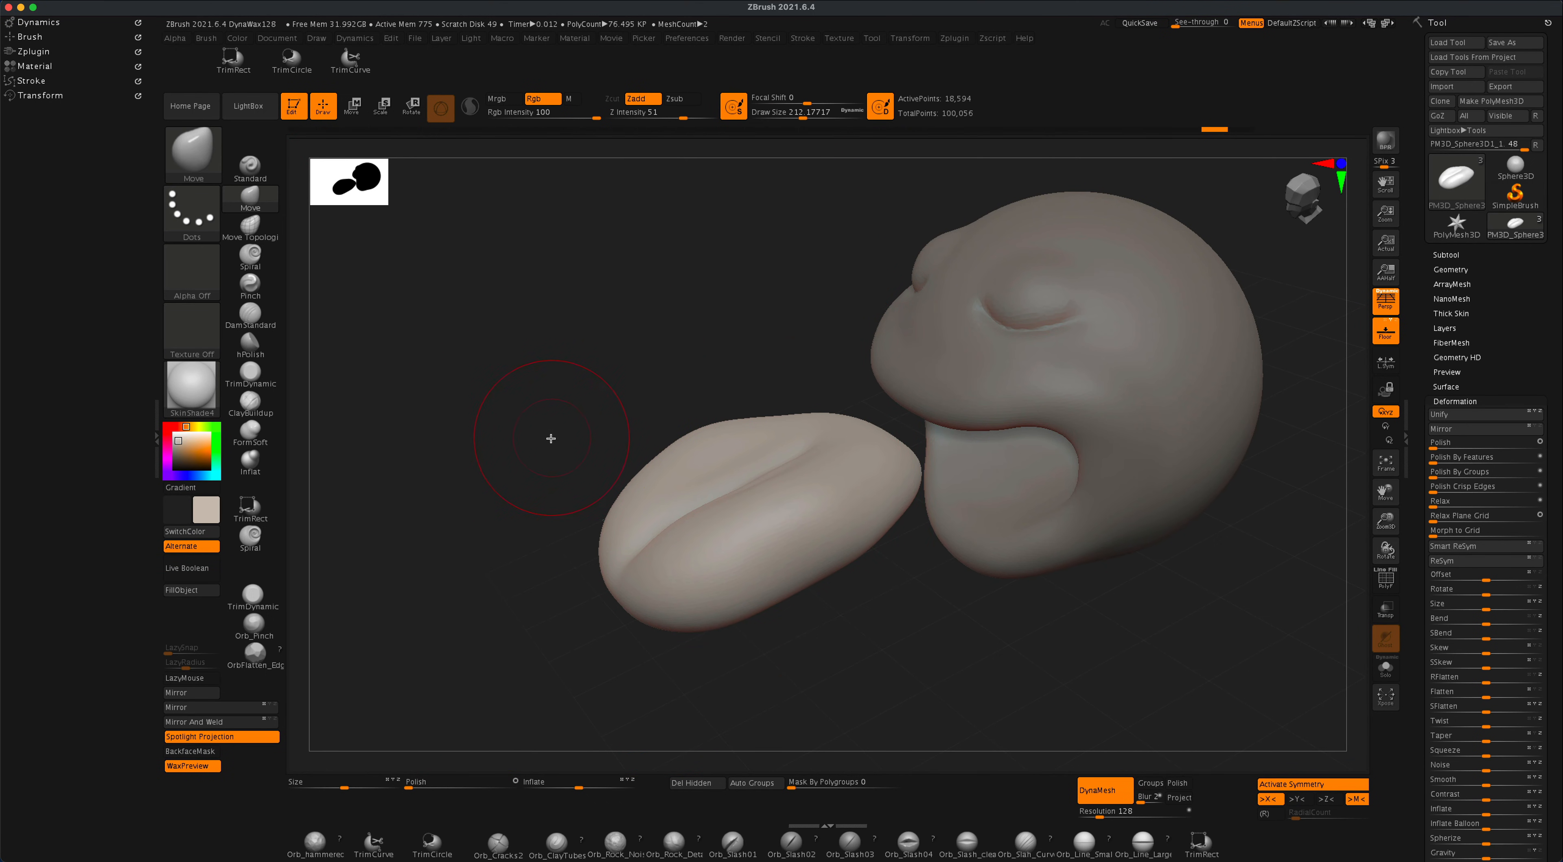
View the mouth from the side and activate the Move gizmo on the tongue
drag(698, 439, 758, 459)
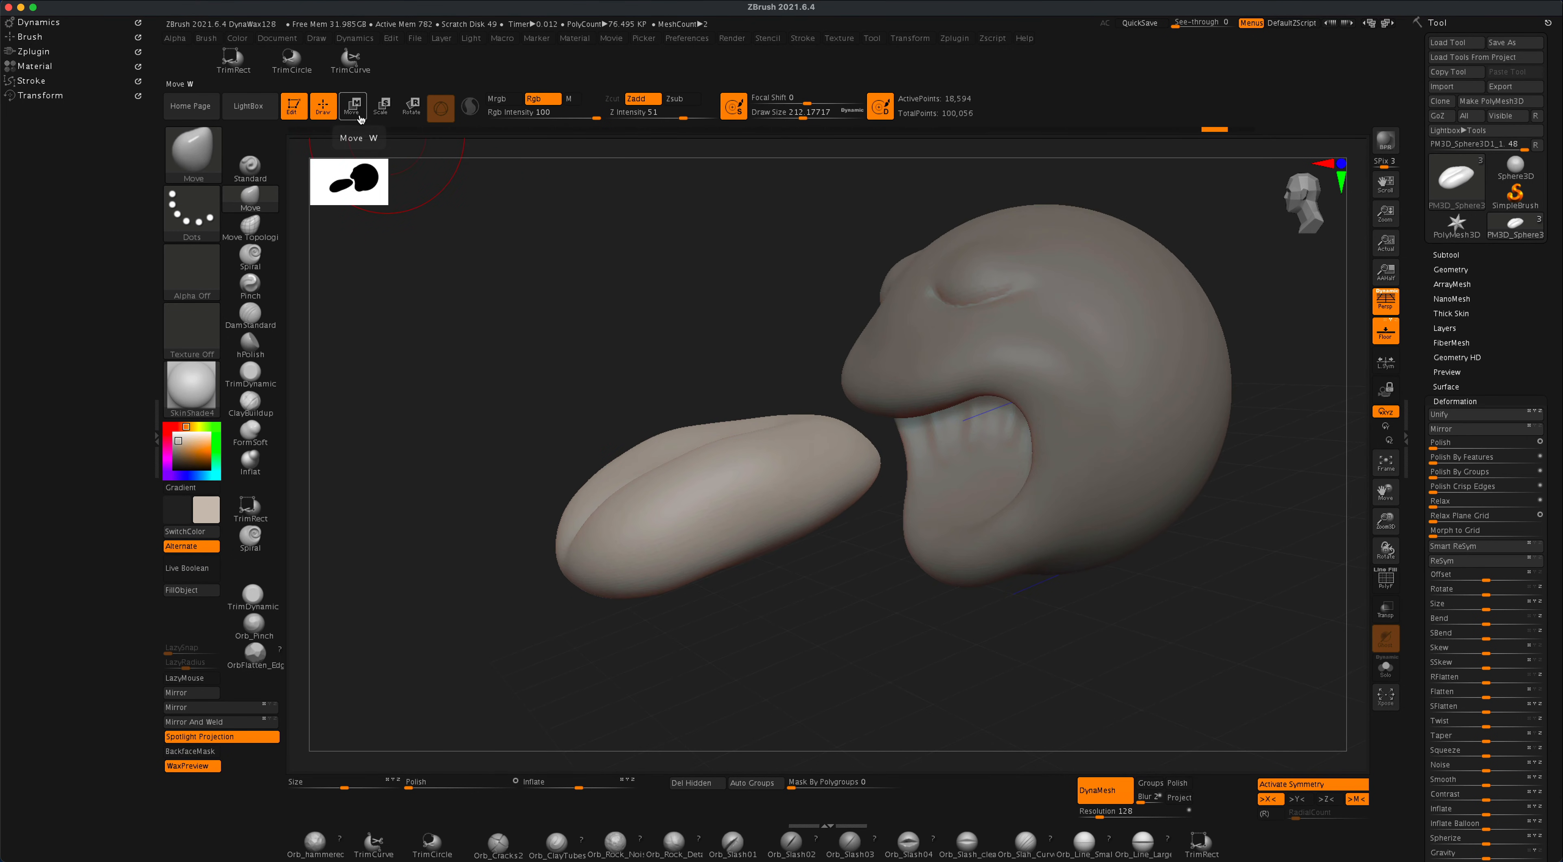
click(352, 107)
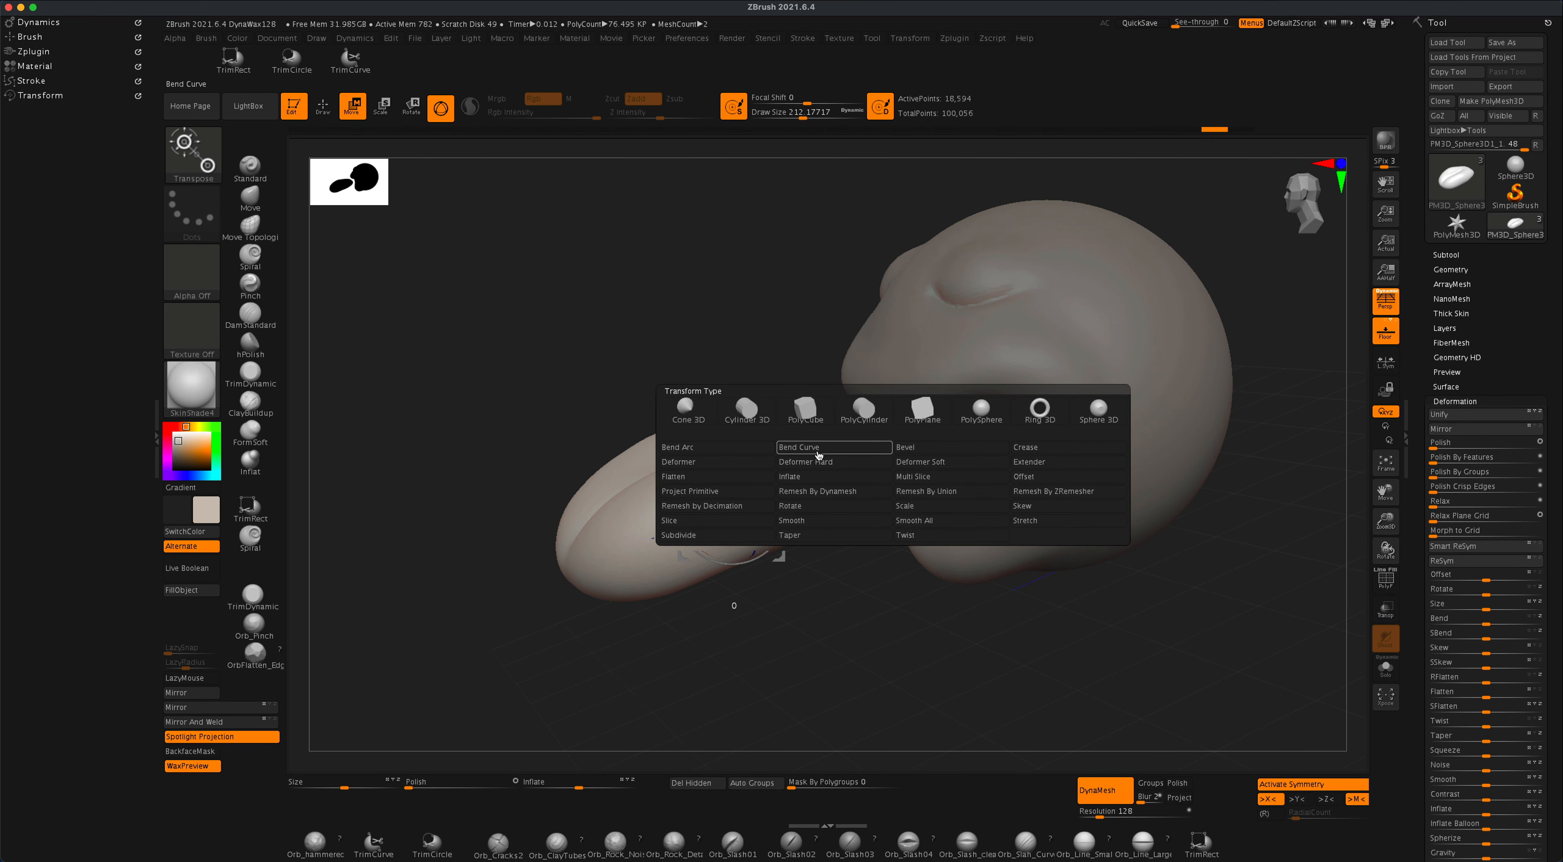
mouse_move(838, 450)
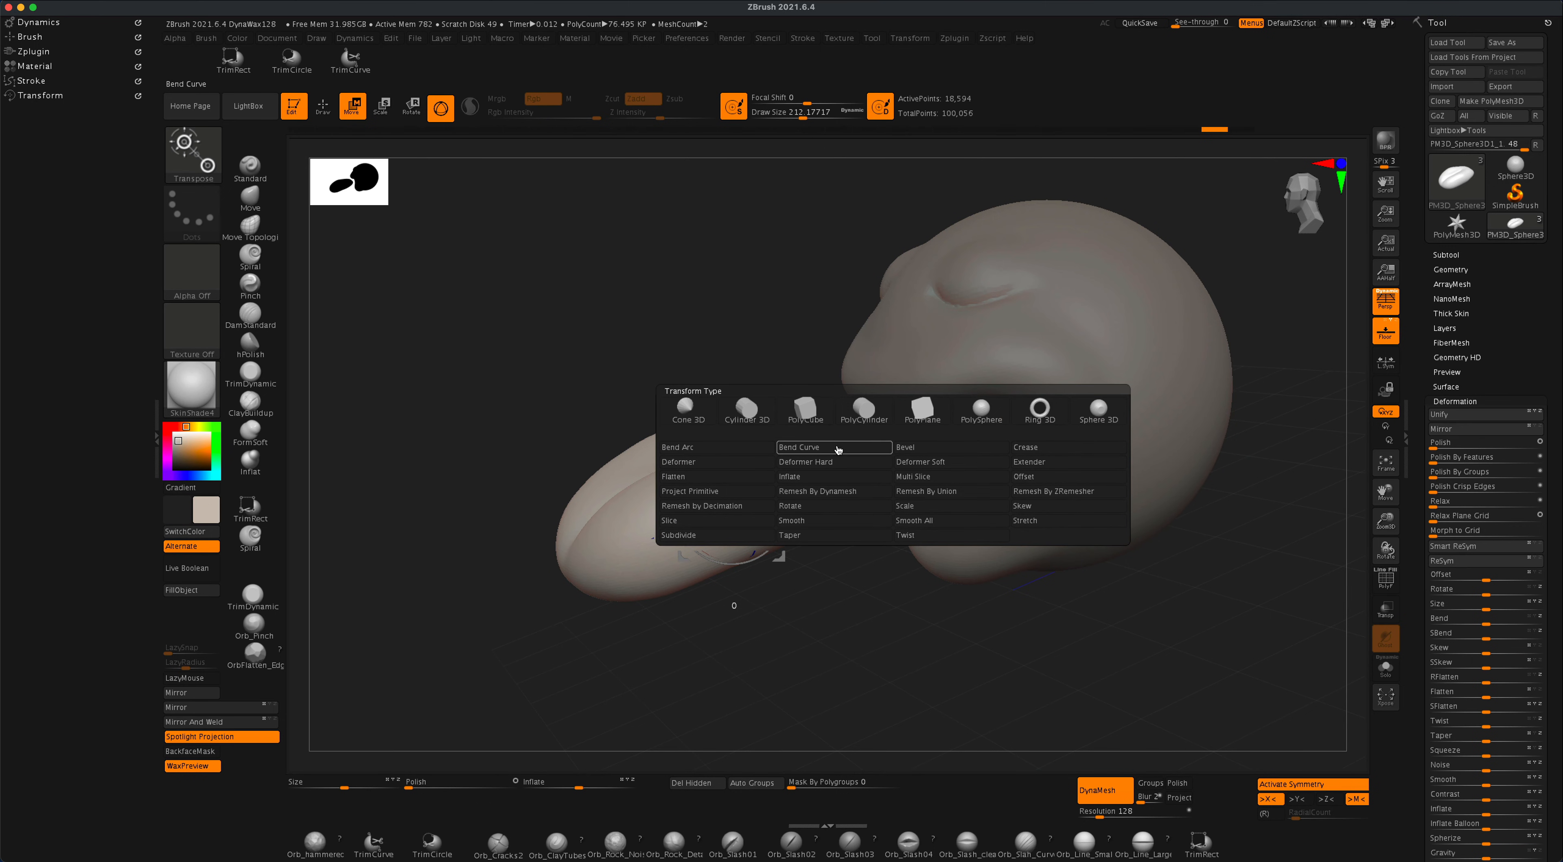
Apply the Bend Curve deformer from the gizmo to arch the tongue
click(799, 446)
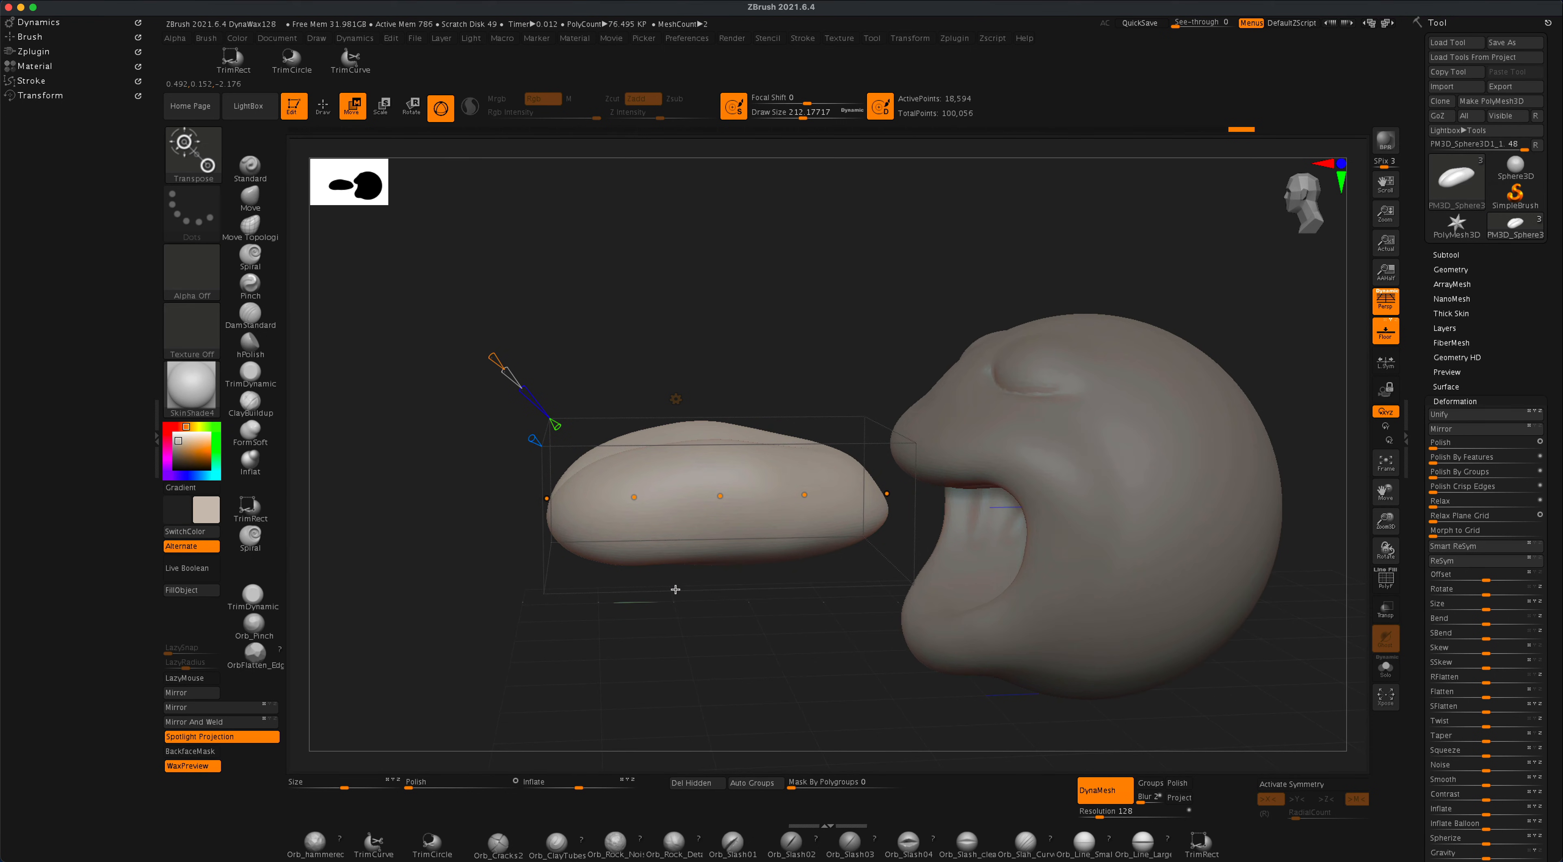
mouse_move(492, 483)
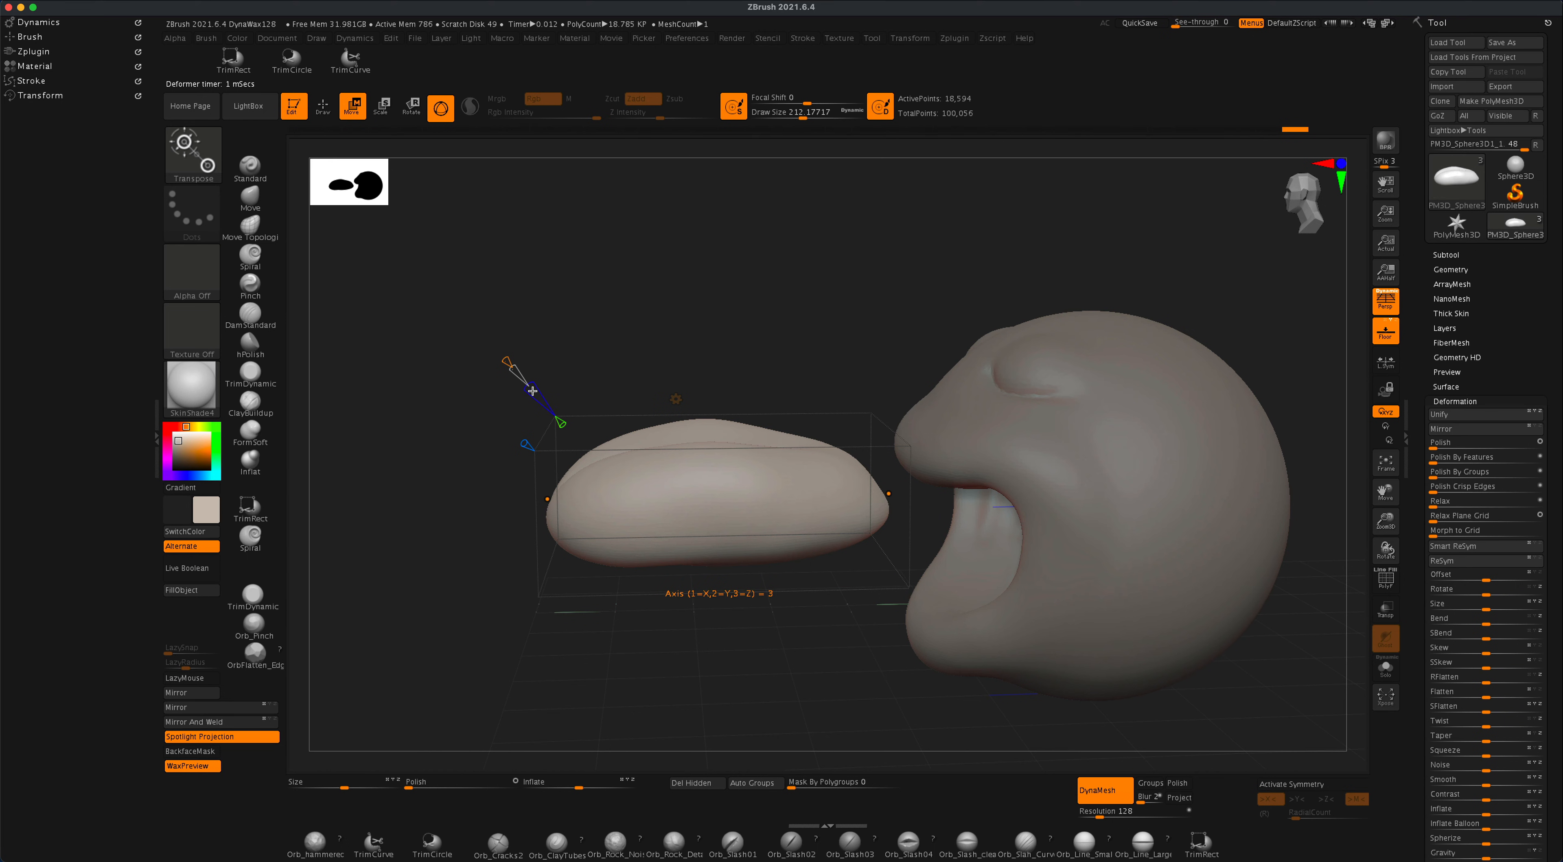
mouse_move(494, 390)
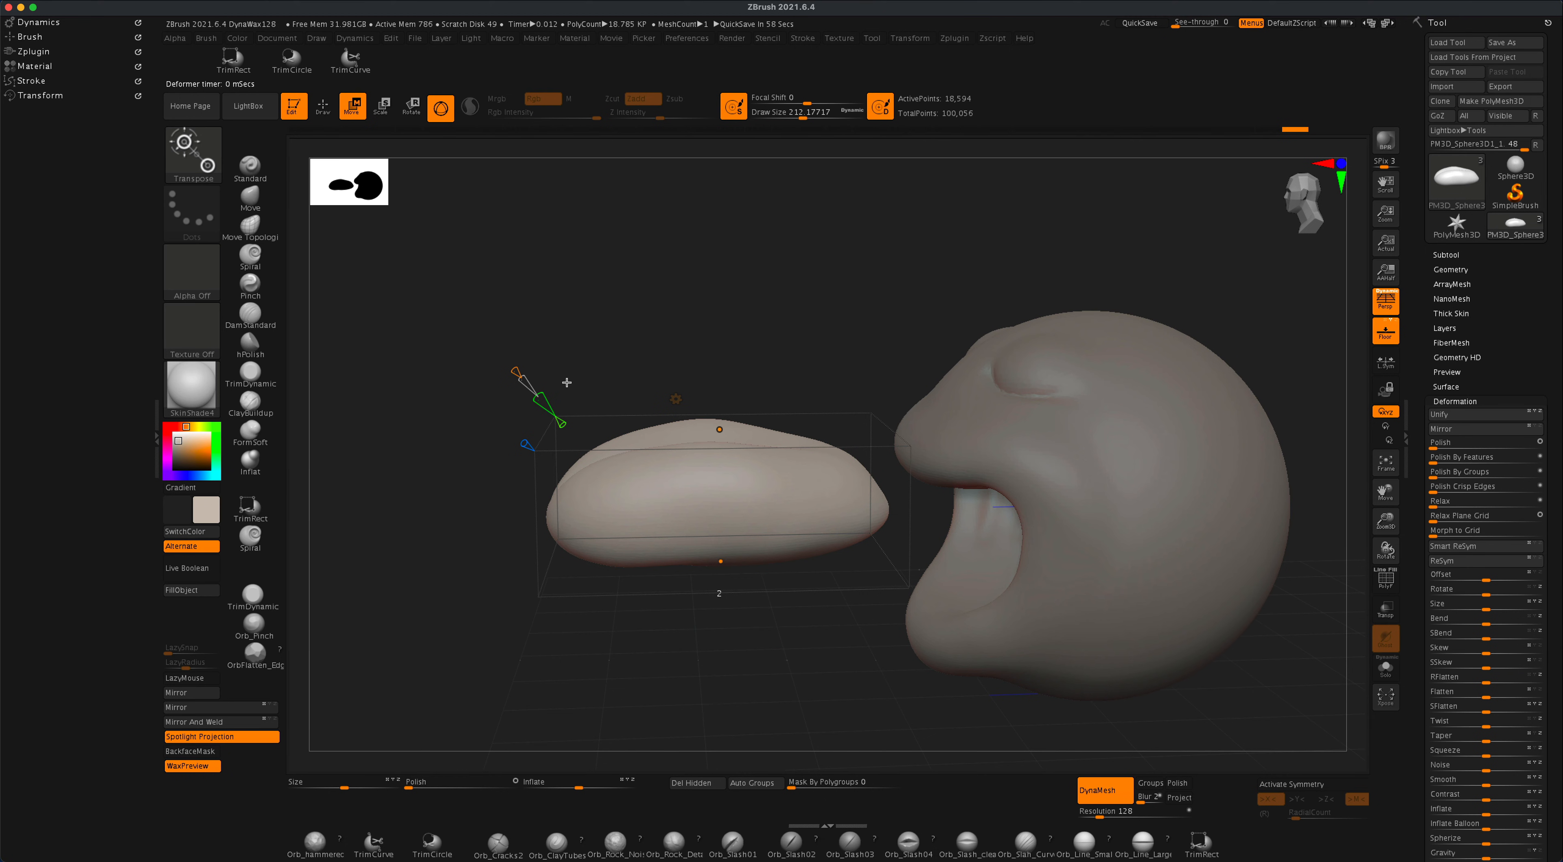
mouse_move(565, 379)
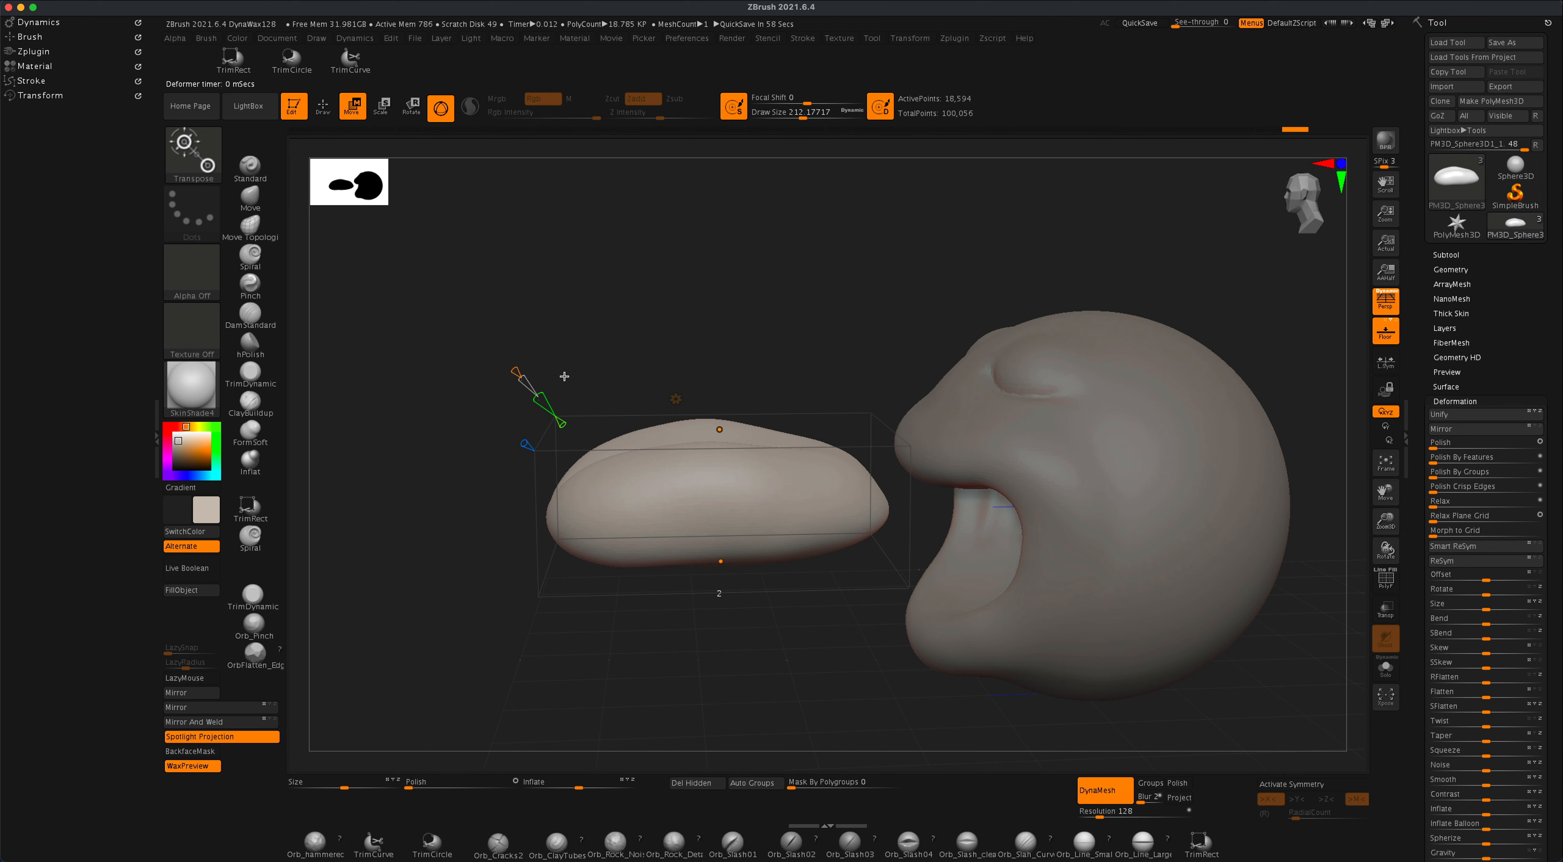